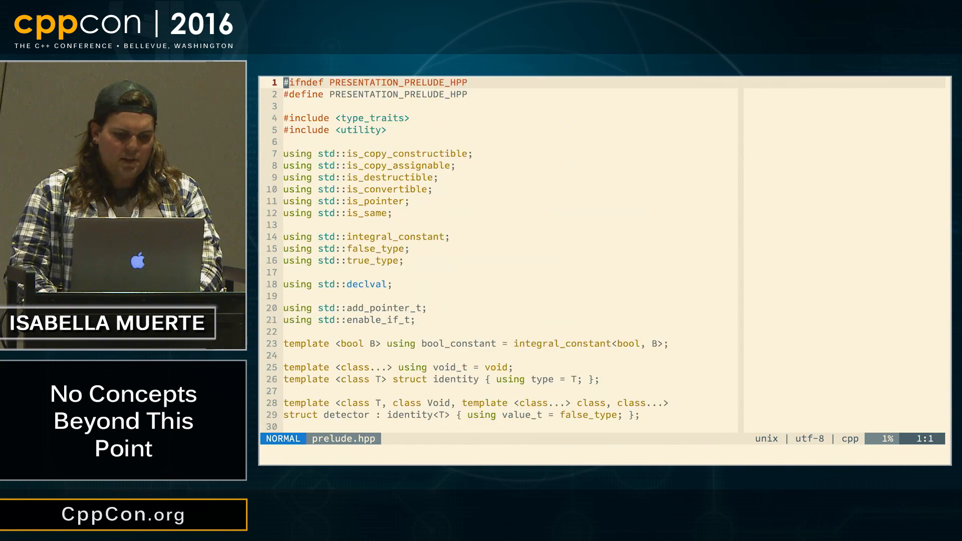
- Scroll presentation.cxx past the special names, ops and alias namespaces to the Iterator concepts
scroll("down", 3)
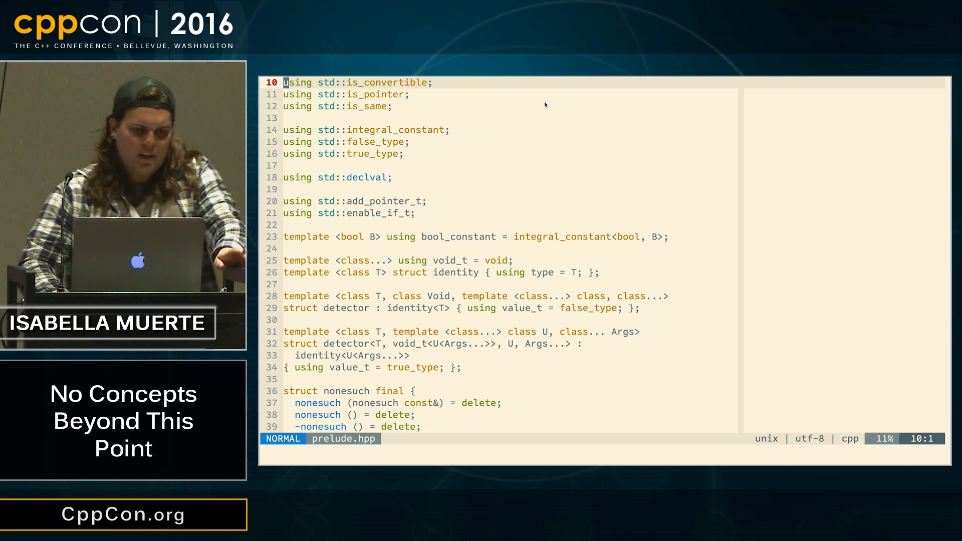
scroll("down", 3)
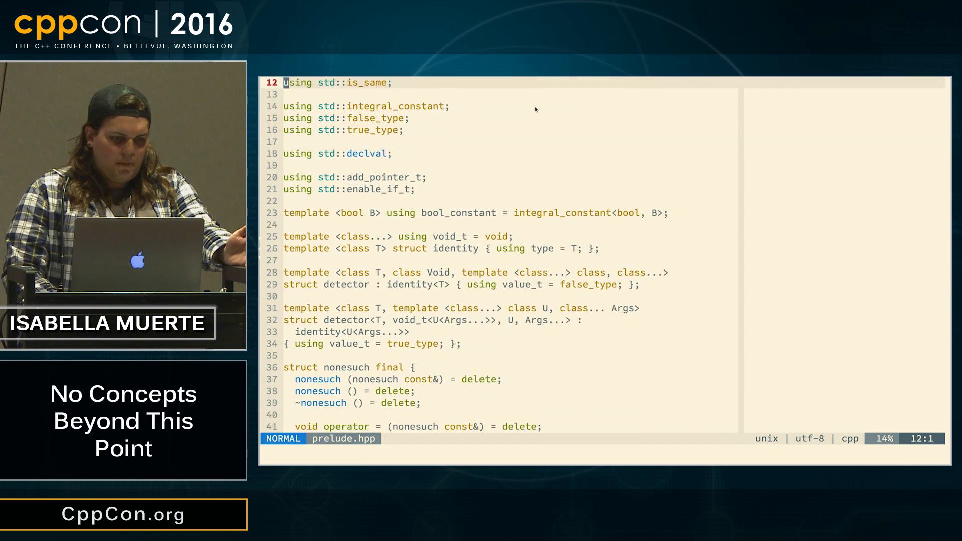
scroll("down", 3)
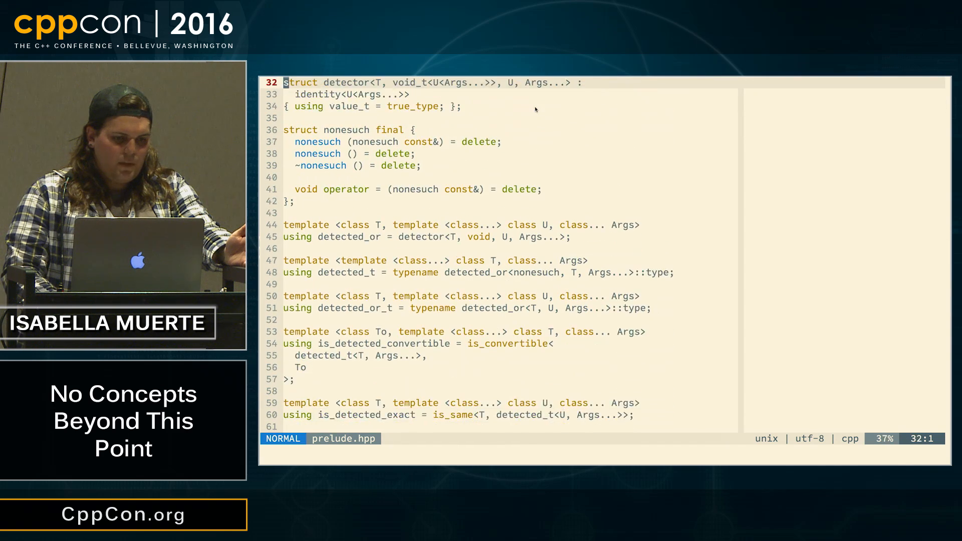
scroll("down", 3)
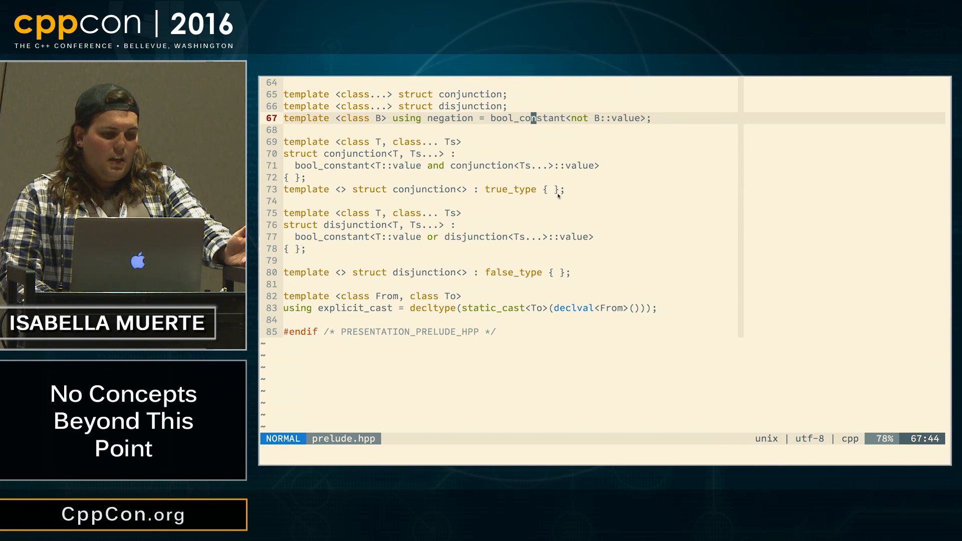
mouse_move(605, 270)
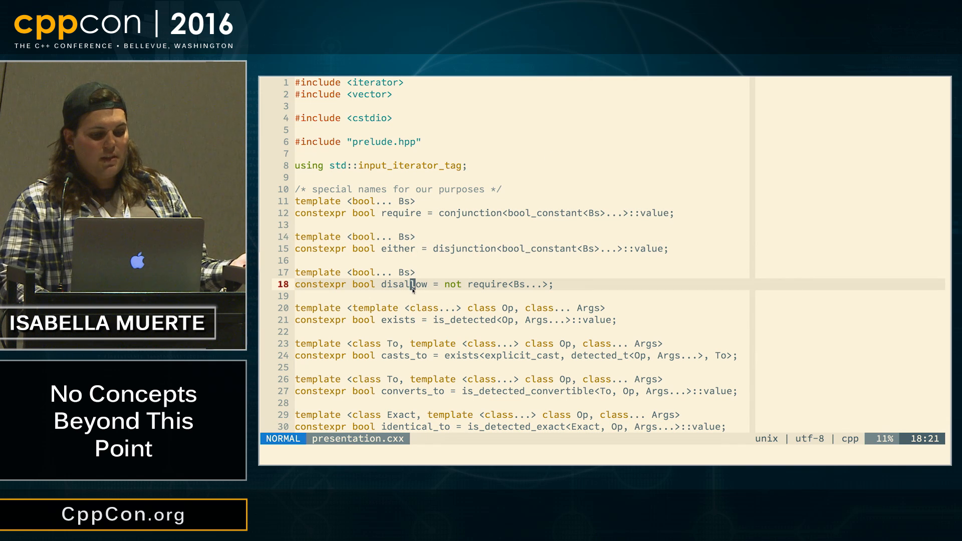
scroll("down", 3)
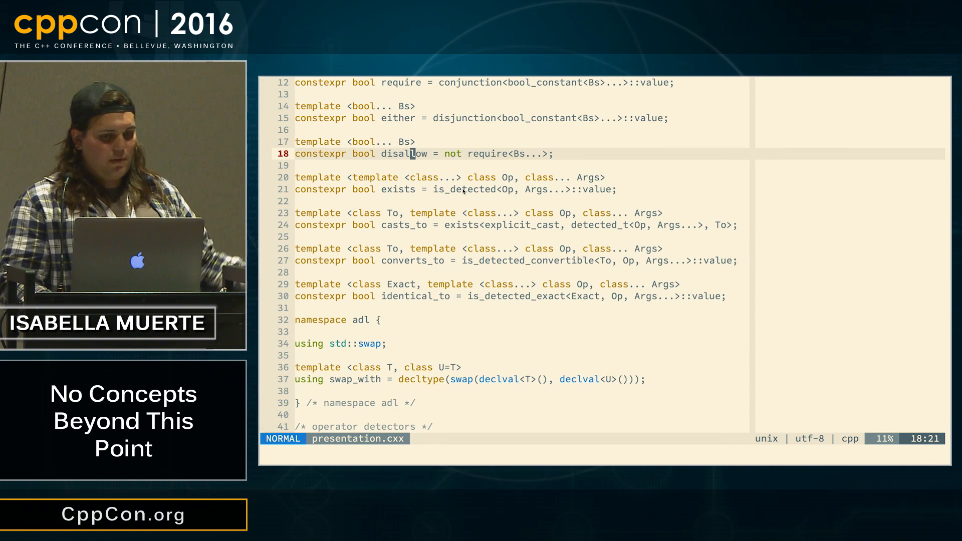
scroll("down", 3)
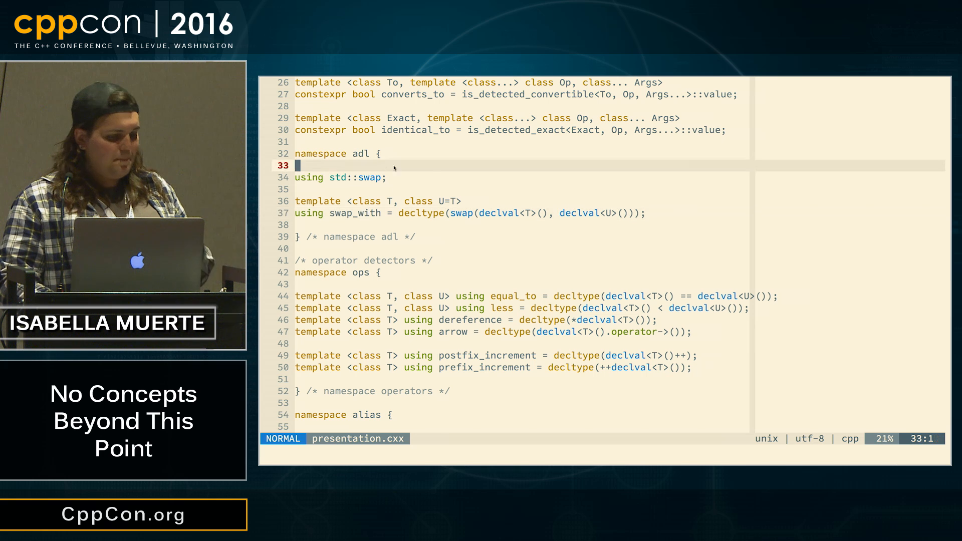
scroll("down", 3)
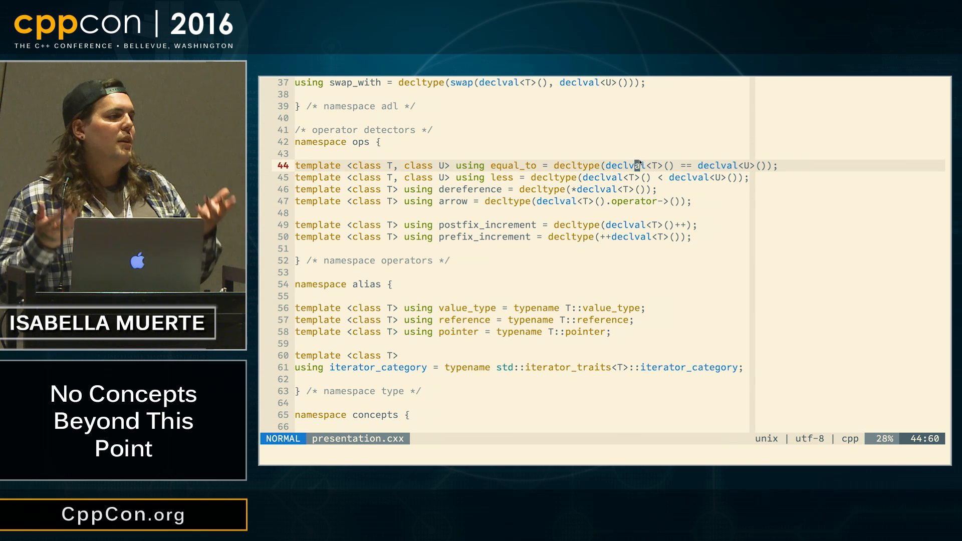
scroll("down", 3)
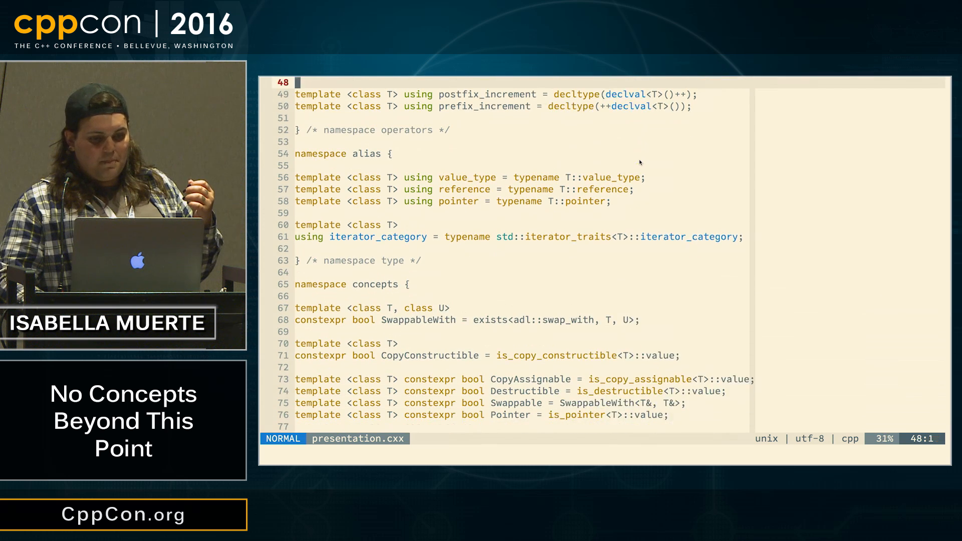
scroll("down", 3)
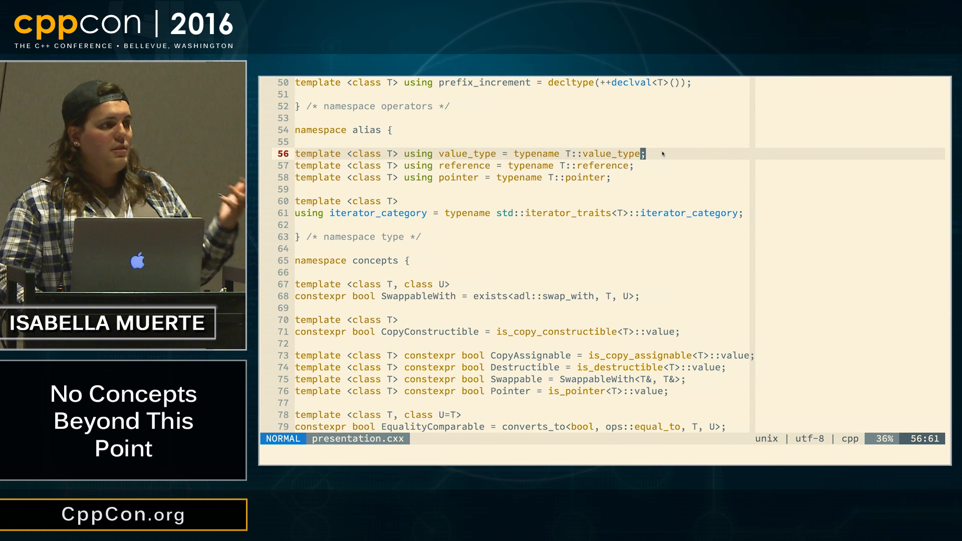
scroll("down", 3)
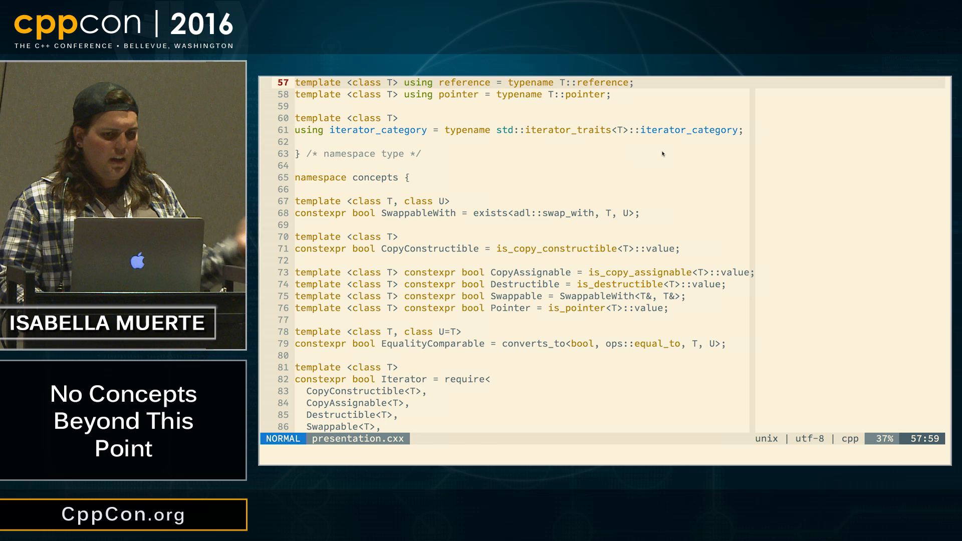
scroll("down", 3)
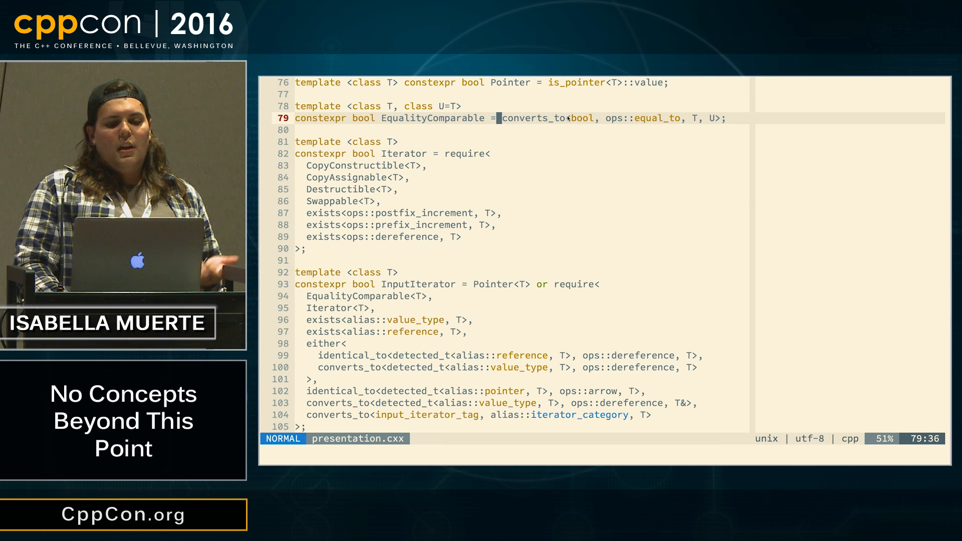
key("v")
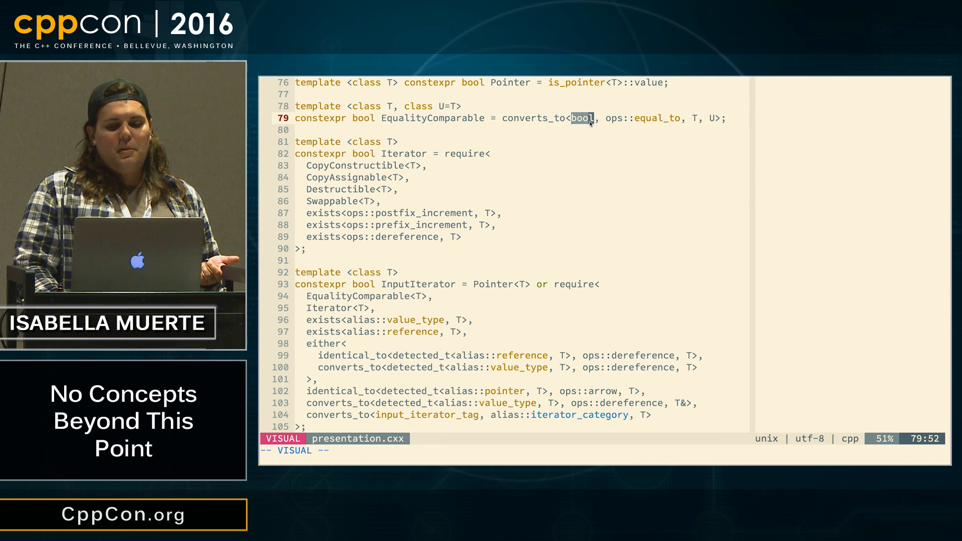
key("Escape")
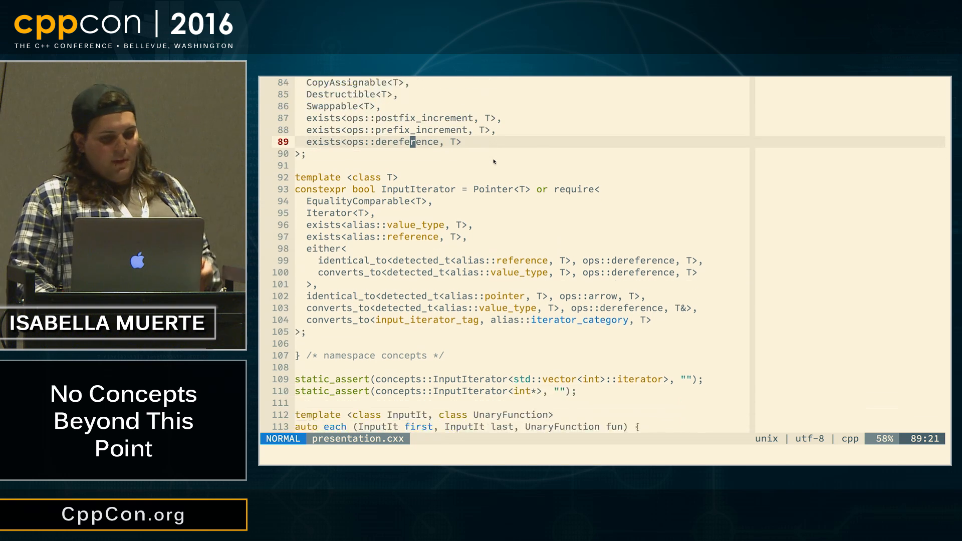
scroll("down", 3)
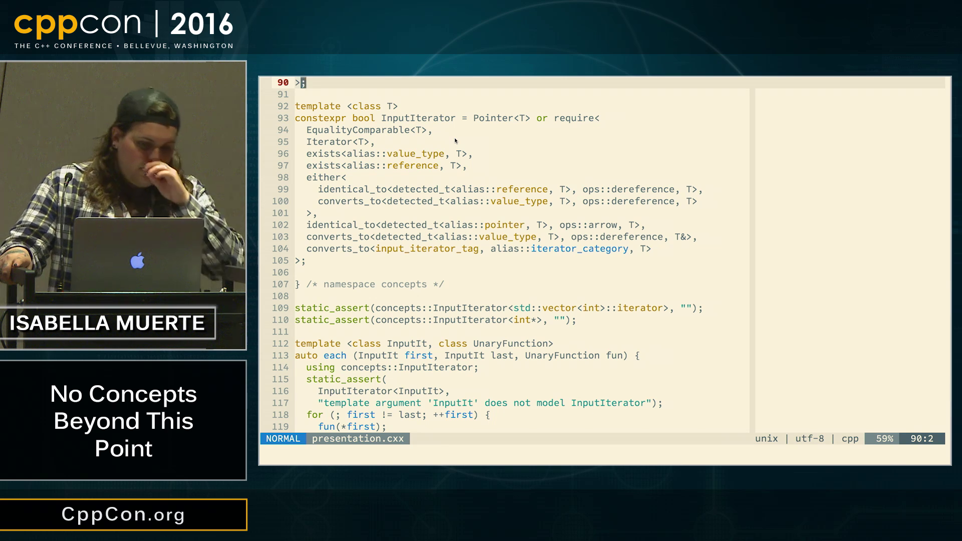
scroll("down", 3)
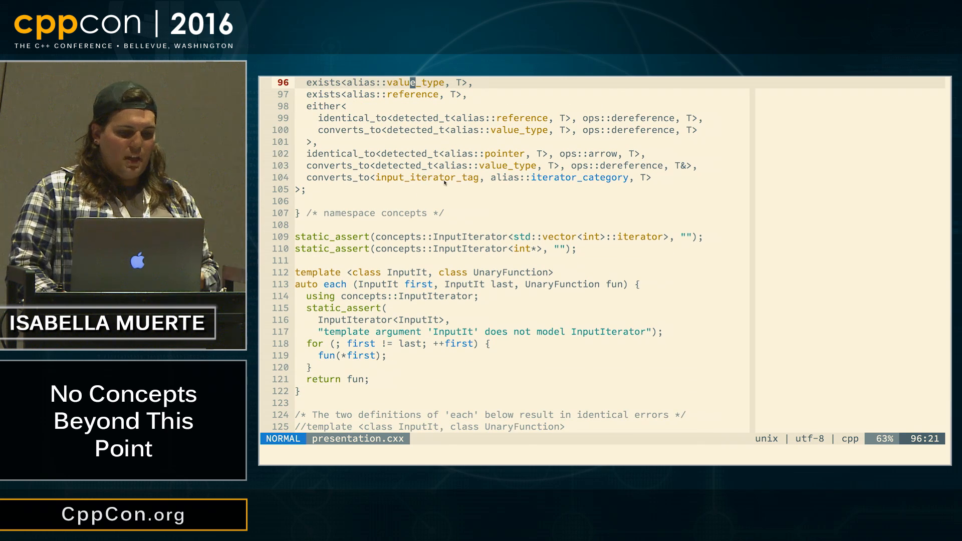
scroll("down", 3)
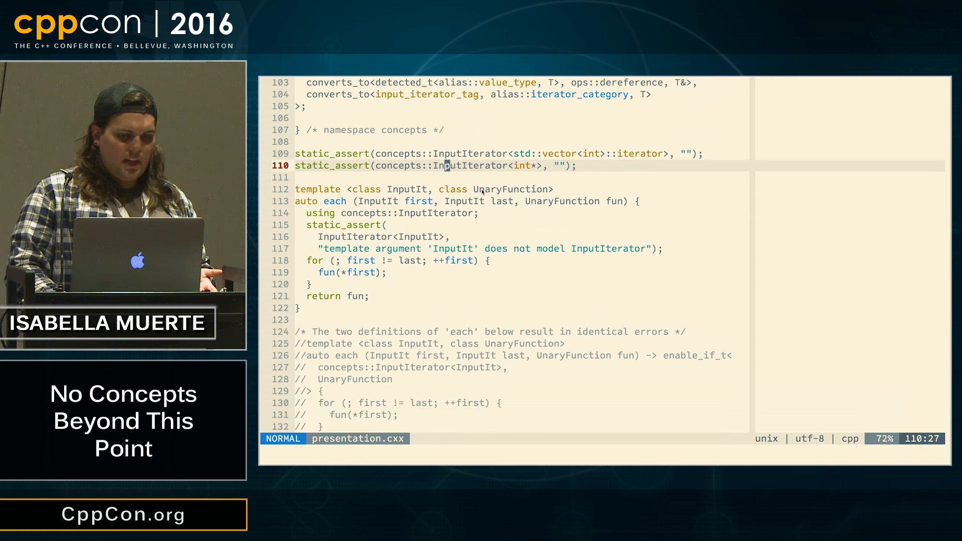
scroll("down", 3)
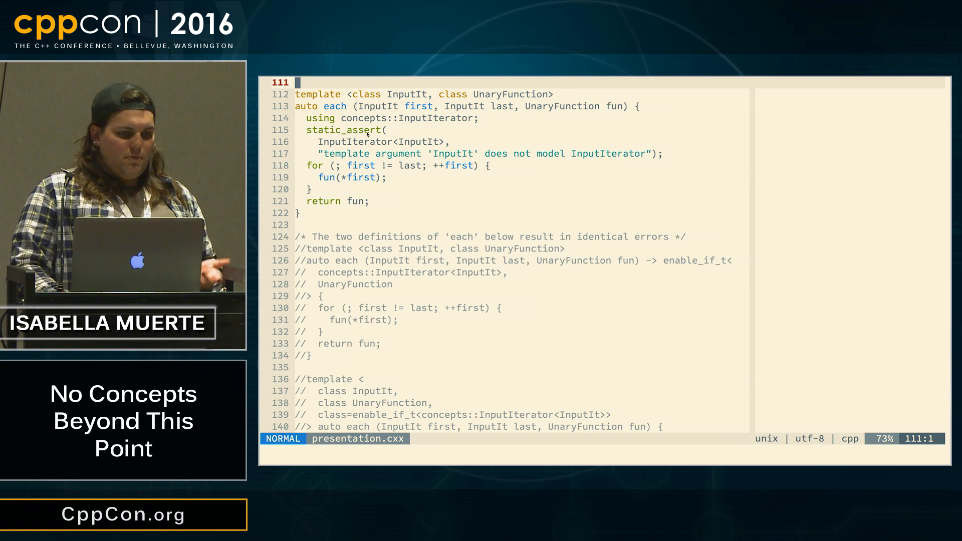
scroll("down", 3)
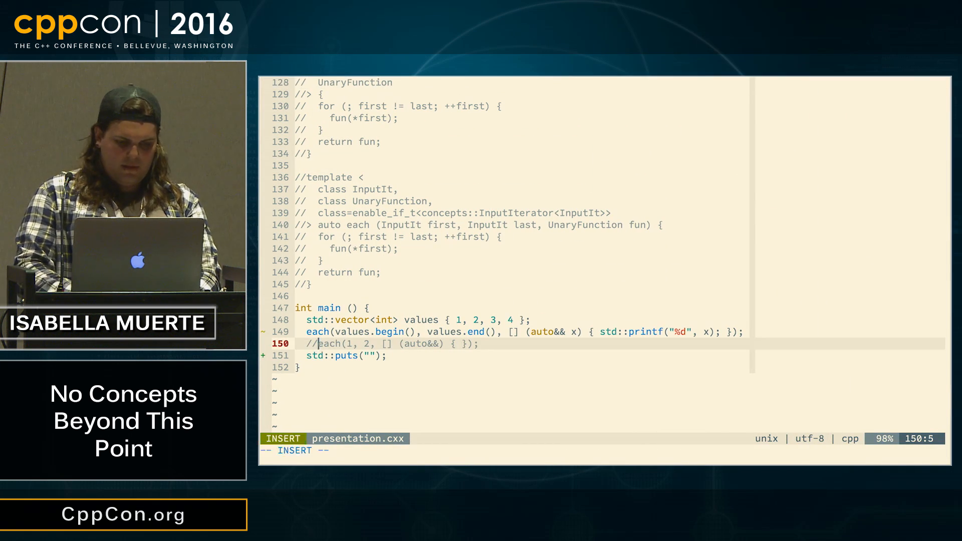
- Uncomment the each(1, 2, ...) call in main and leave insert mode
key("Escape")
type("make")
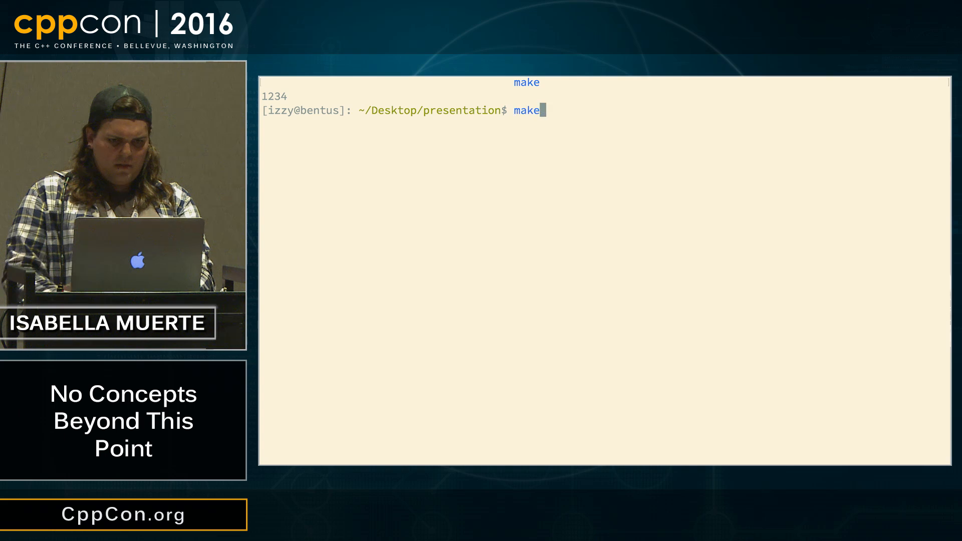
- Run make to show the InputIterator static_assert failure
key("Return")
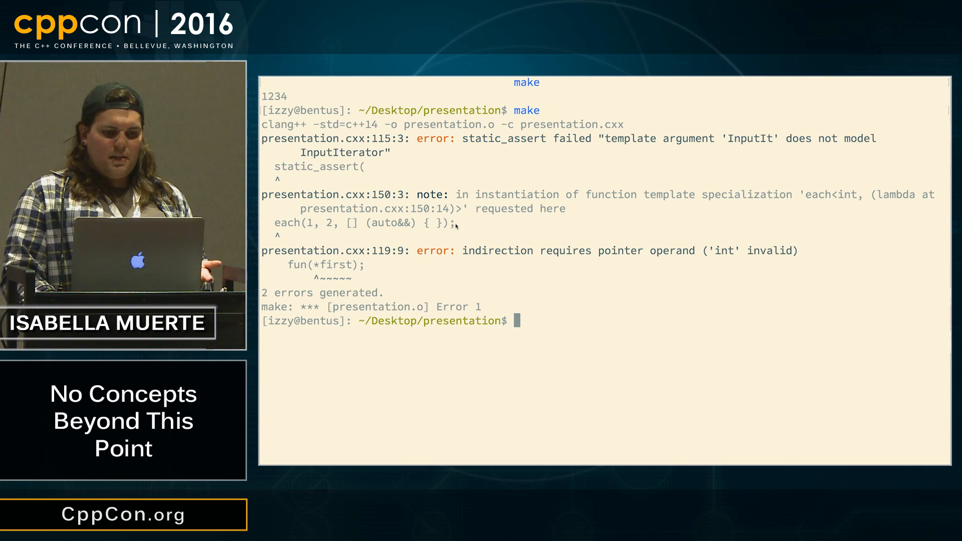